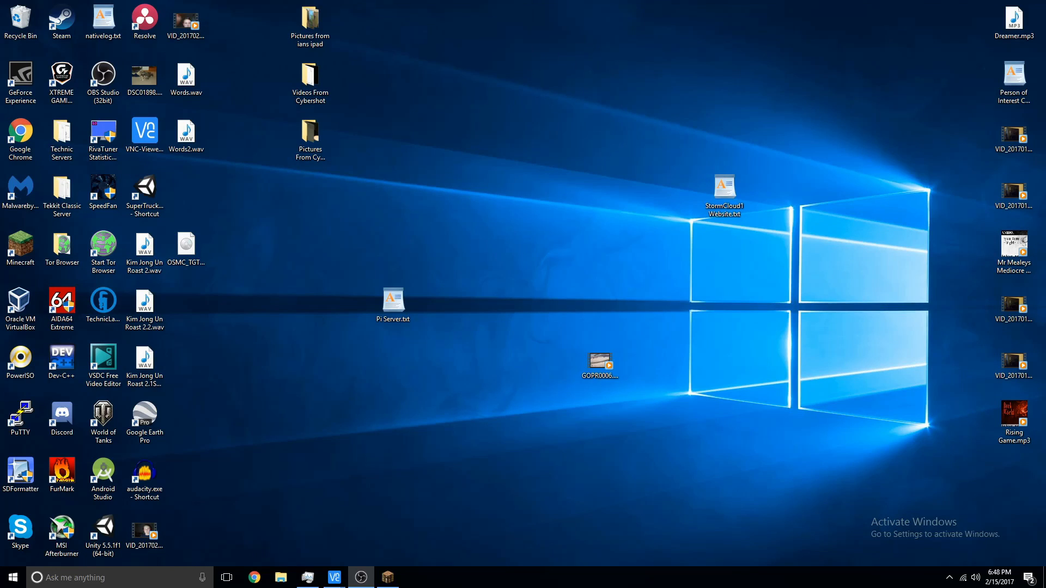
mouse_move(541, 339)
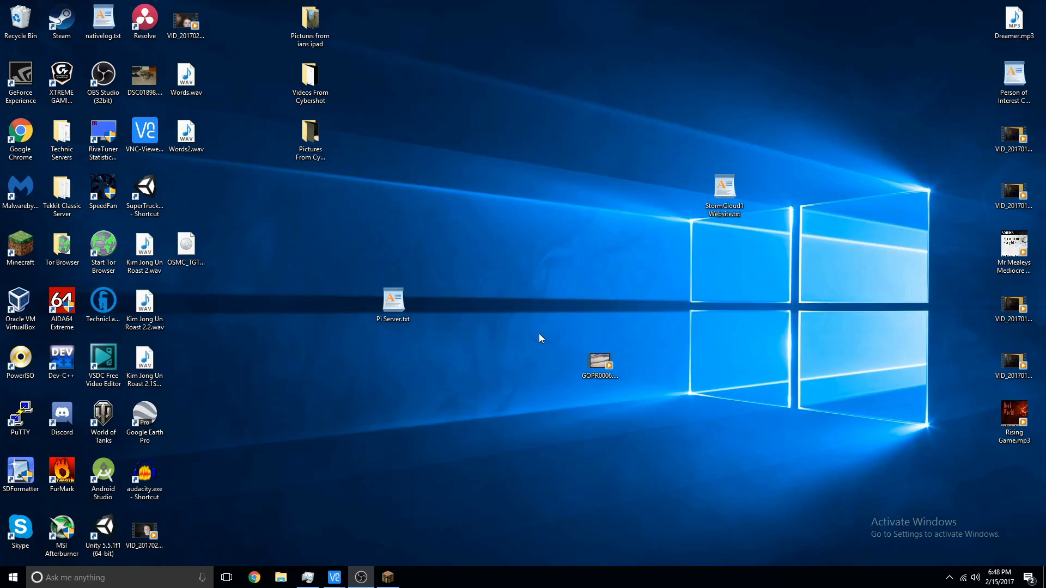
mouse_move(476, 348)
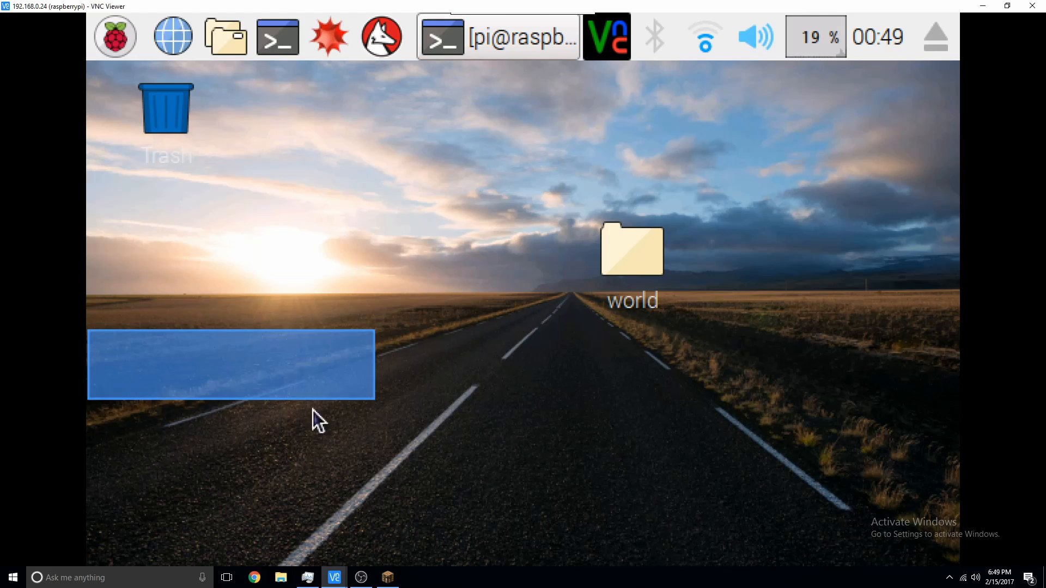
left_click(703, 35)
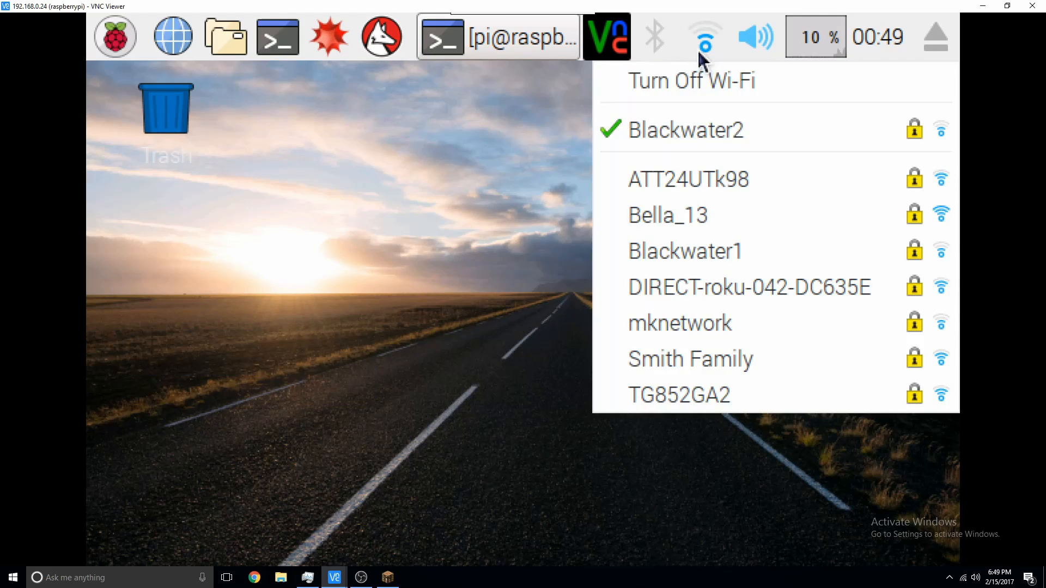
left_click(702, 35)
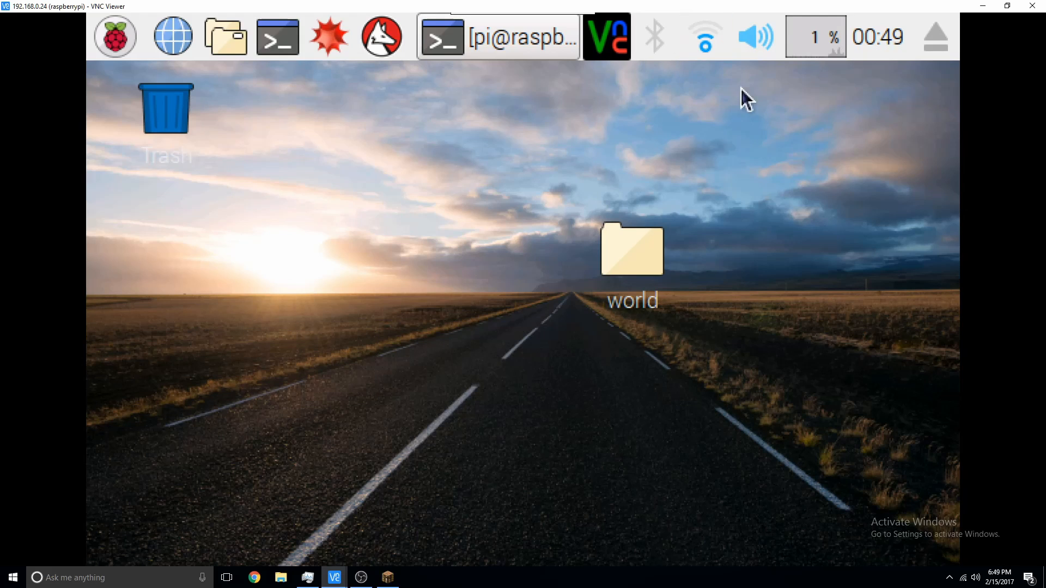
mouse_move(706, 37)
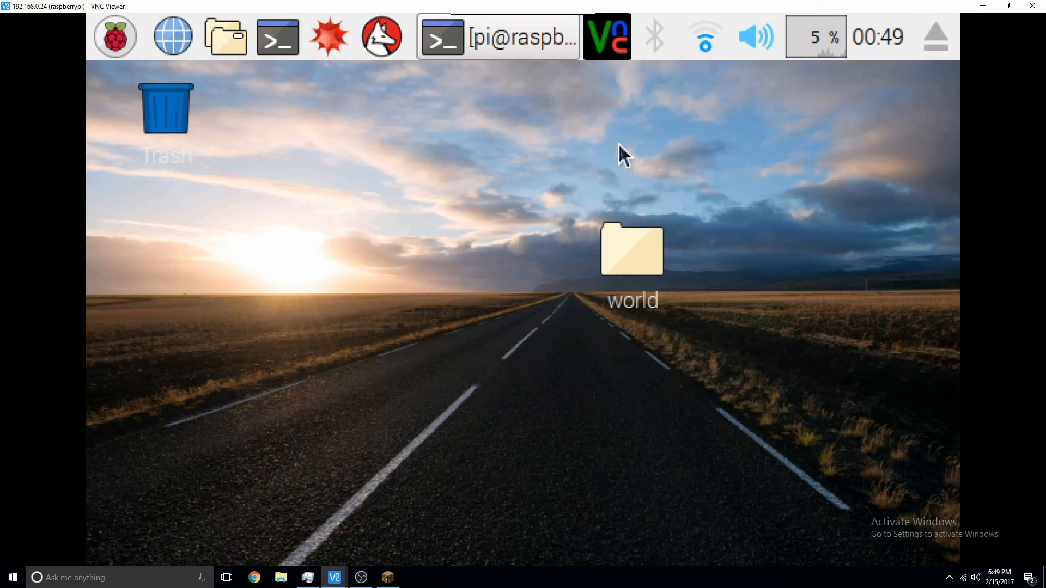
mouse_move(669, 111)
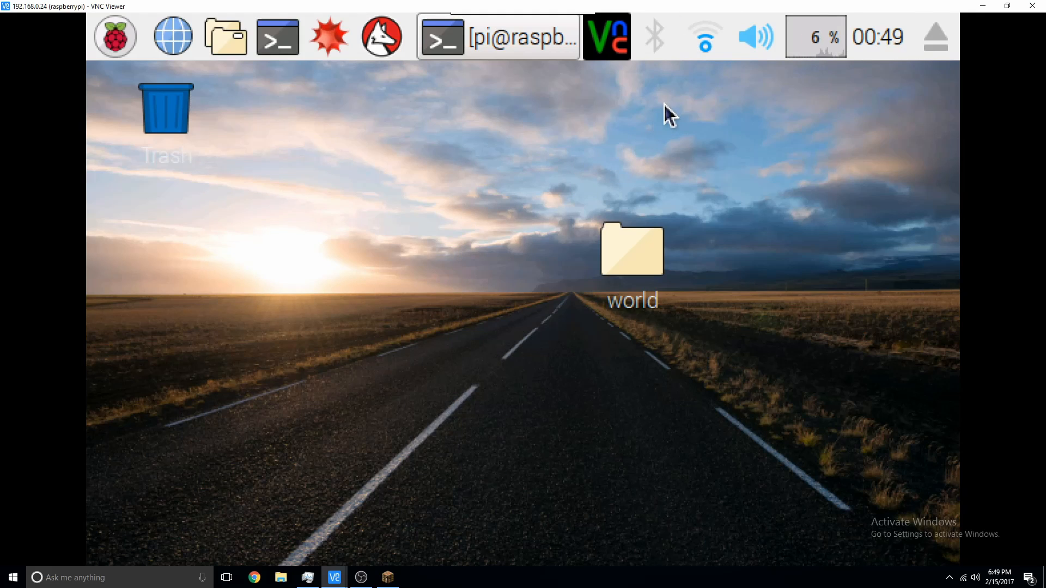
mouse_move(707, 35)
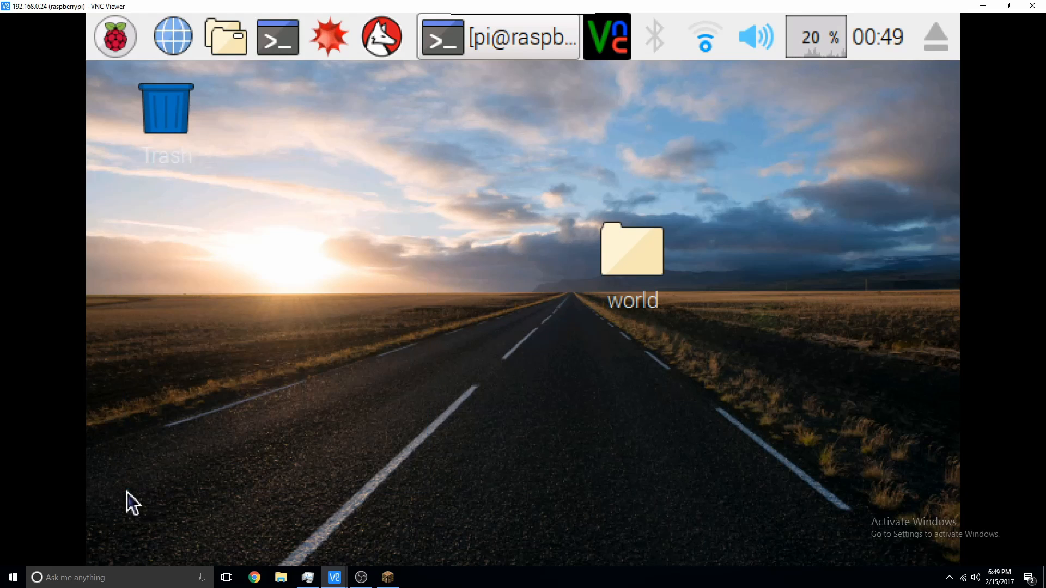
mouse_move(617, 313)
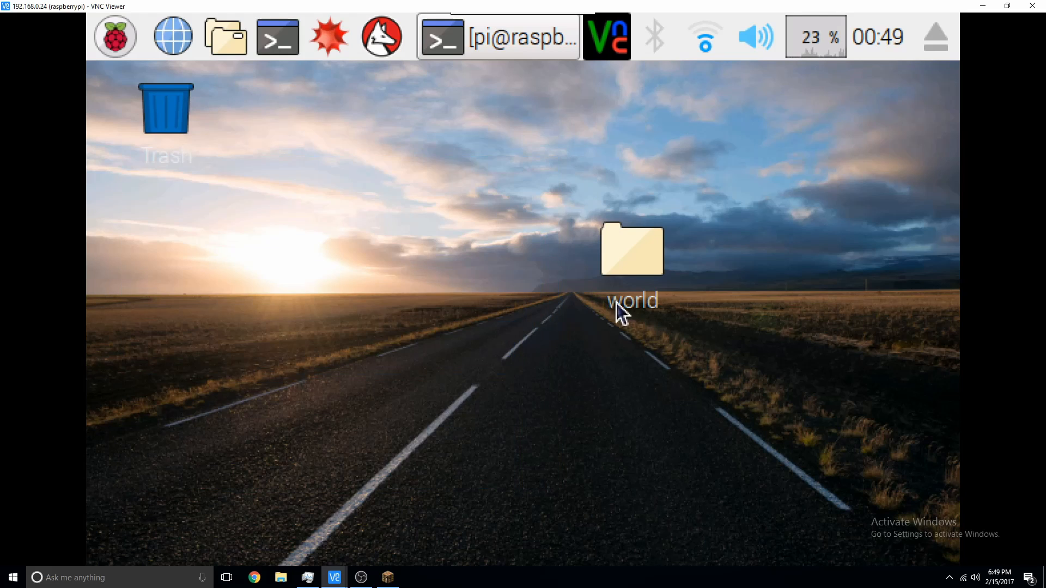
left_click_drag(631, 250, 526, 227)
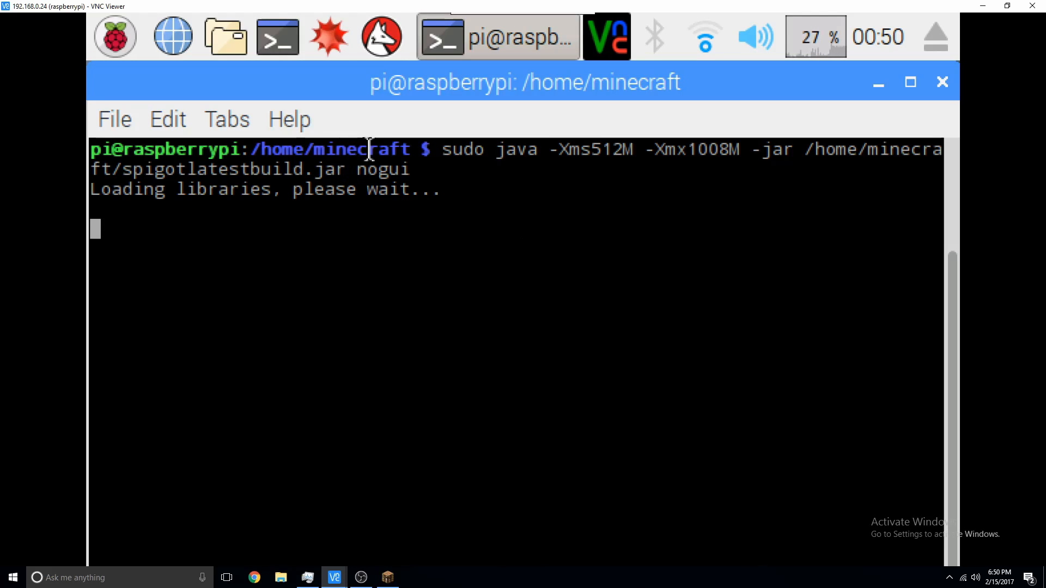
mouse_move(474, 208)
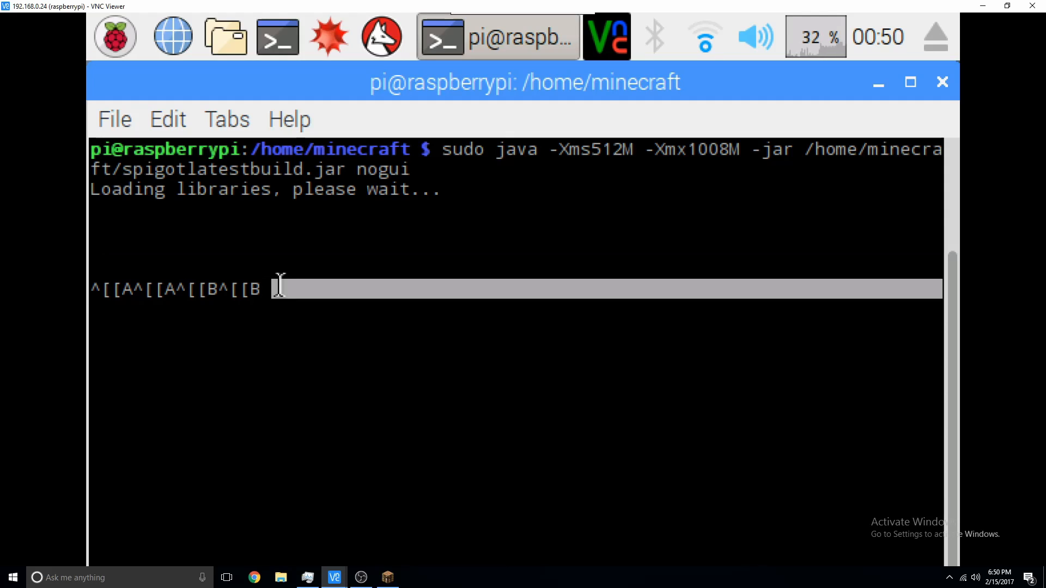
mouse_move(303, 344)
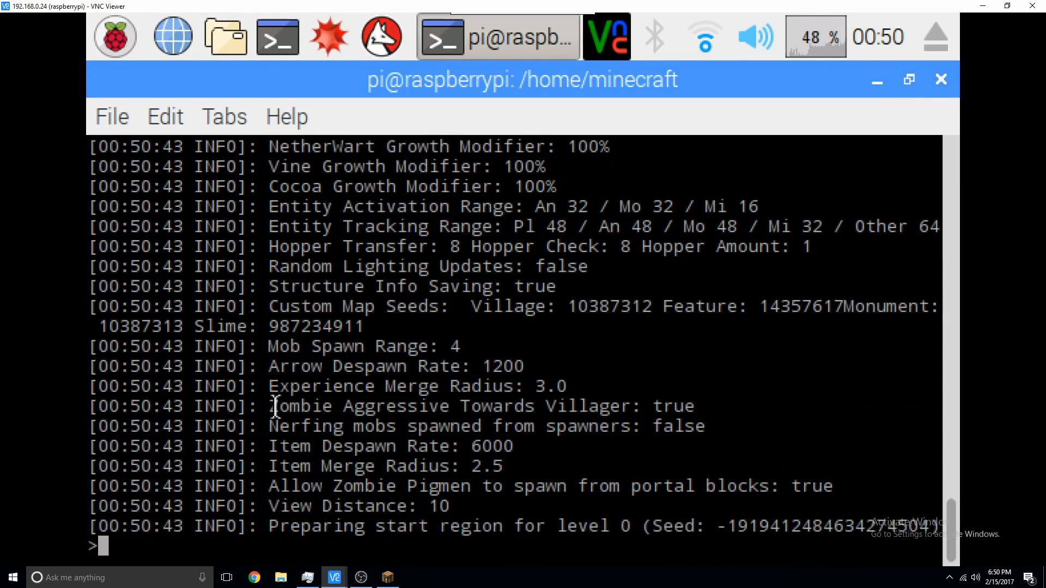
mouse_move(66, 512)
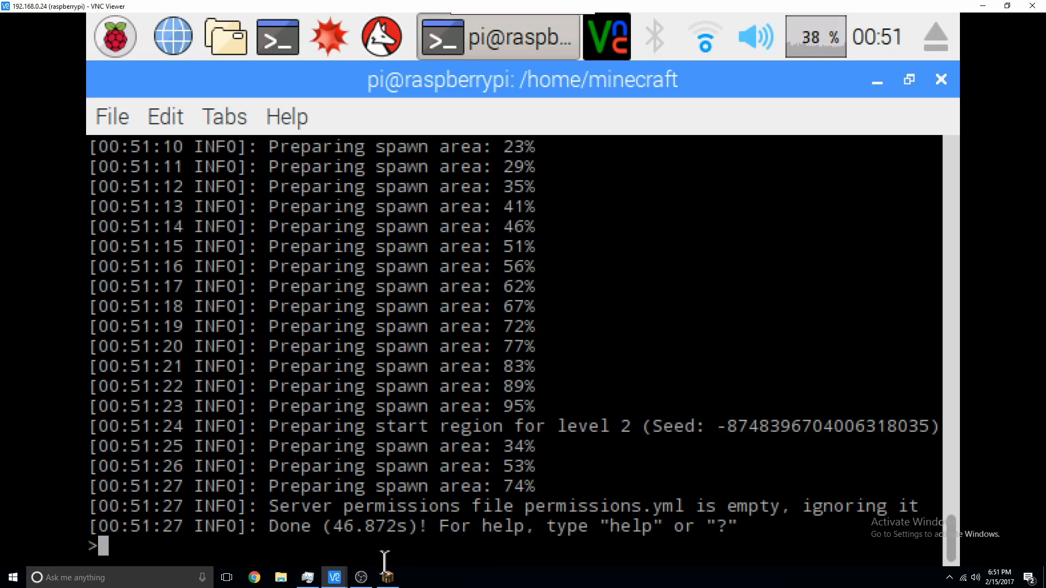
mouse_move(342, 455)
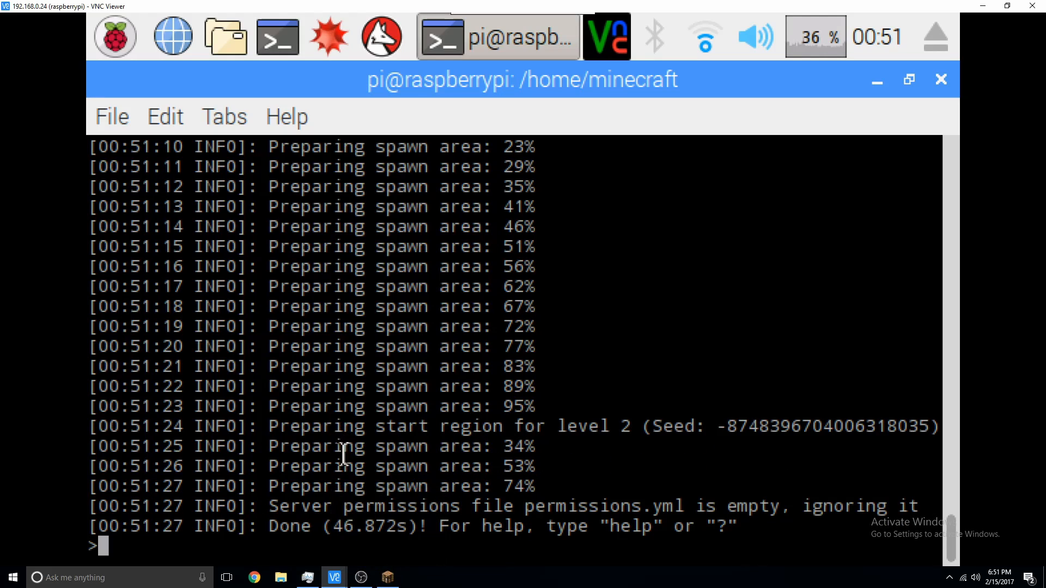
mouse_move(833, 37)
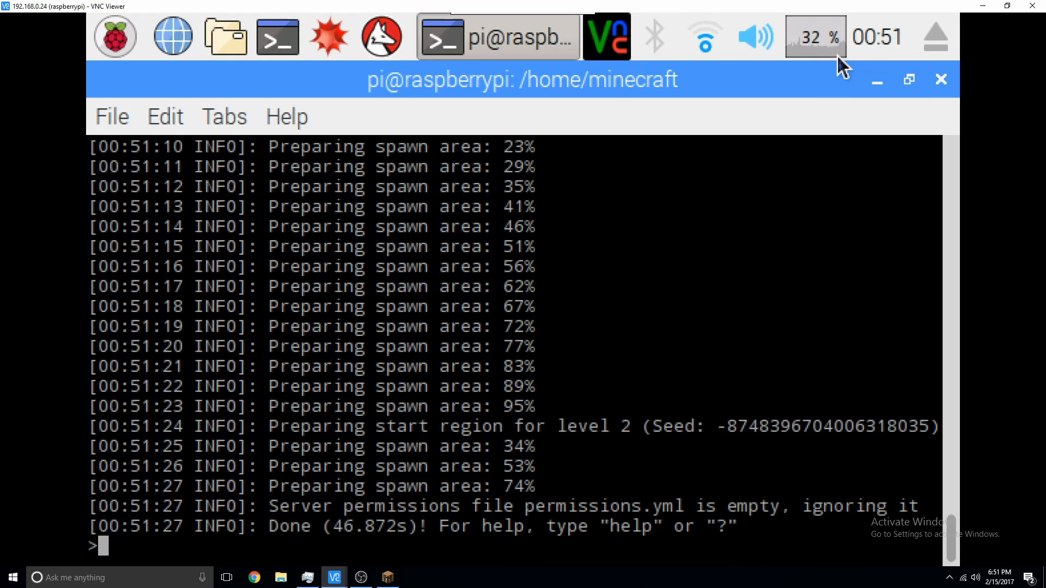
mouse_move(818, 87)
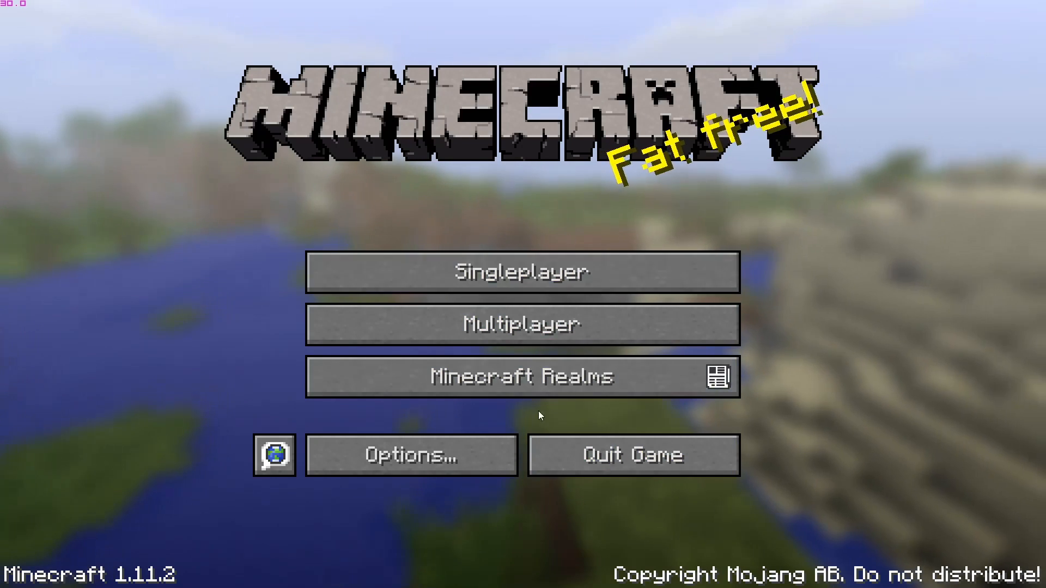
Step: Refresh the multiplayer list until Pi Server shows online at 0/20, then join it
left_click(523, 323)
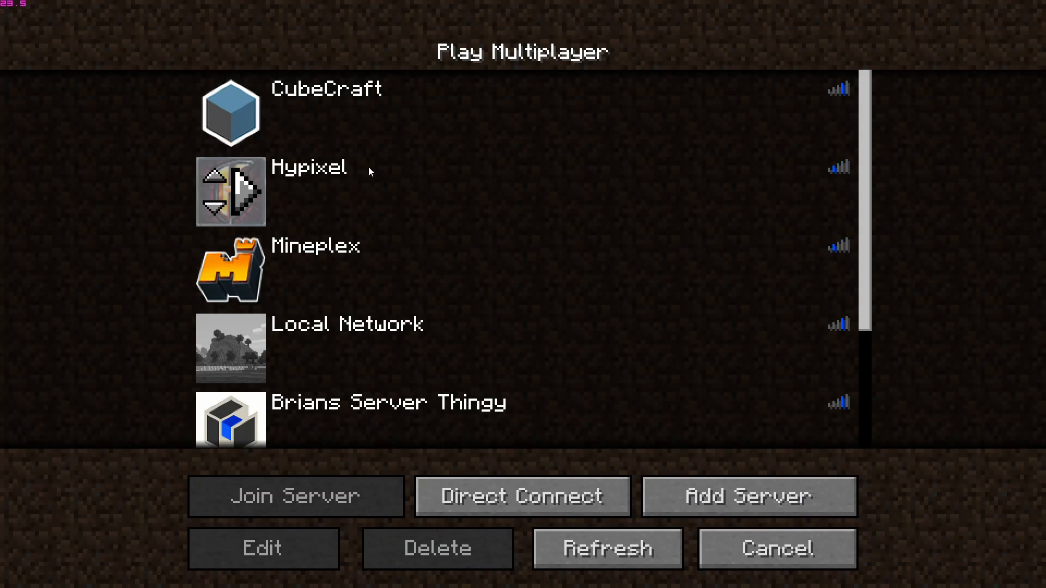
scroll("down", 3)
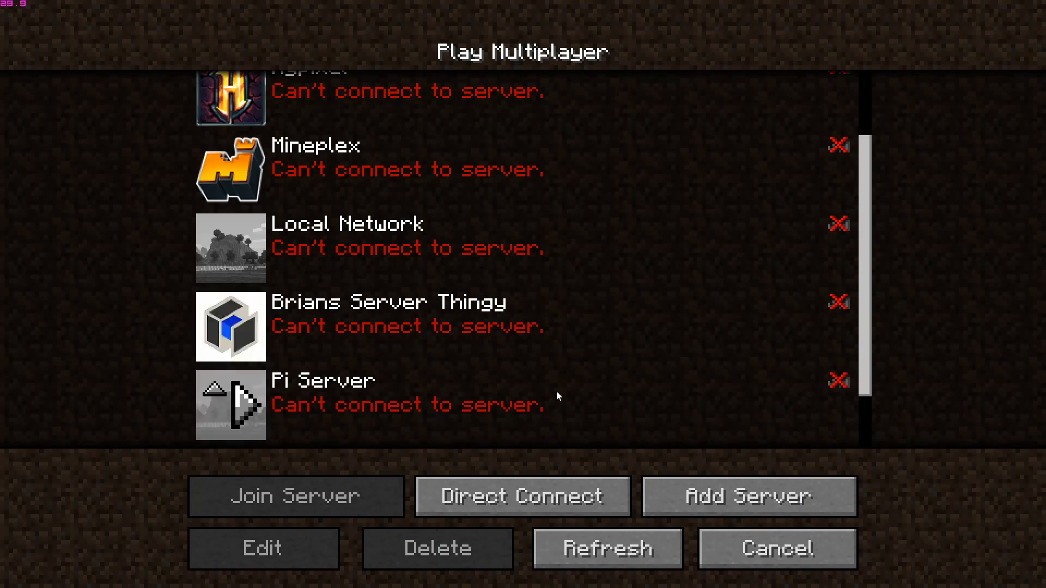
left_click(607, 549)
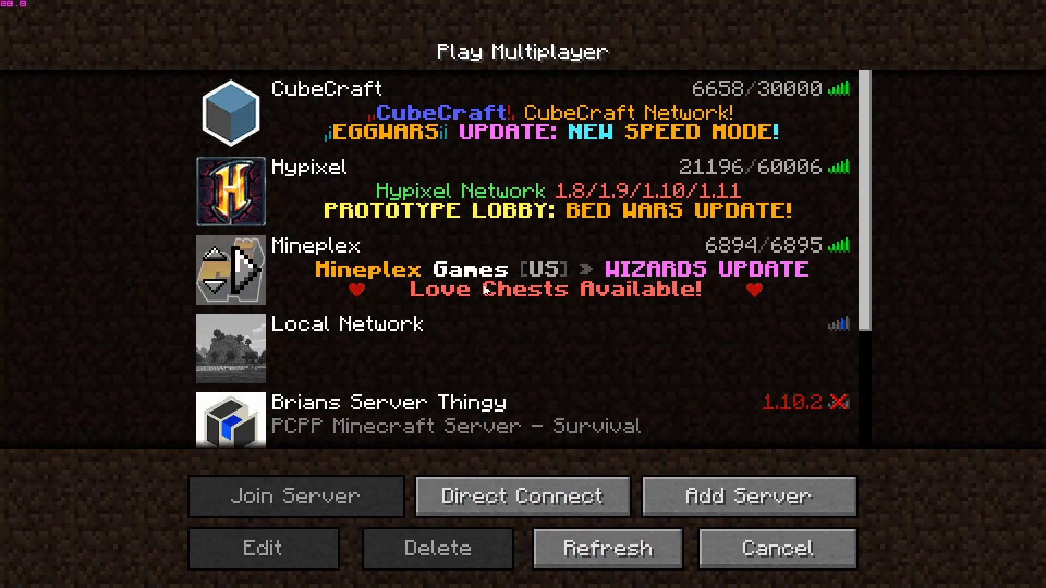
scroll("down", 3)
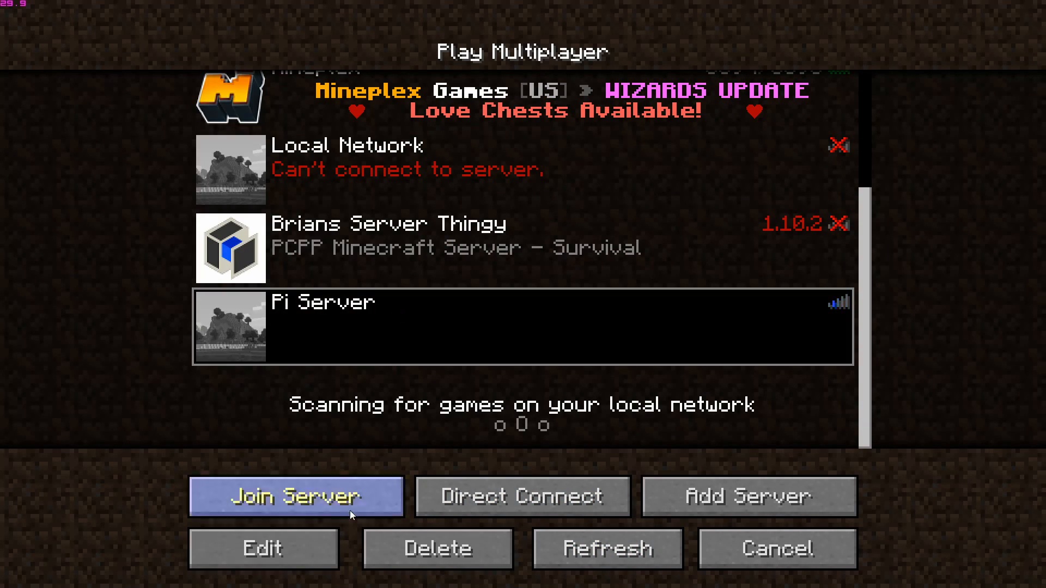
left_click(607, 550)
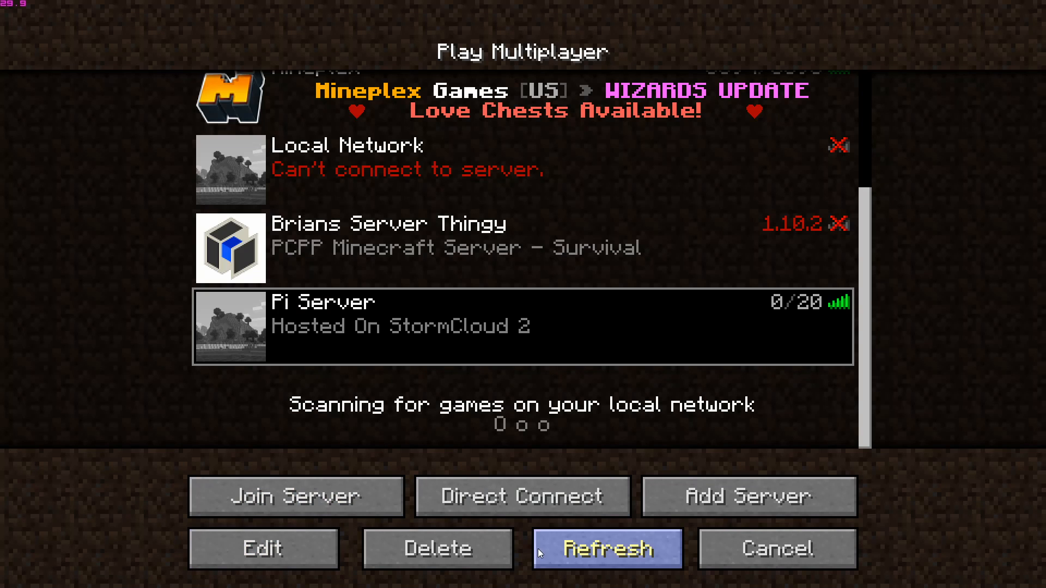
mouse_move(280, 499)
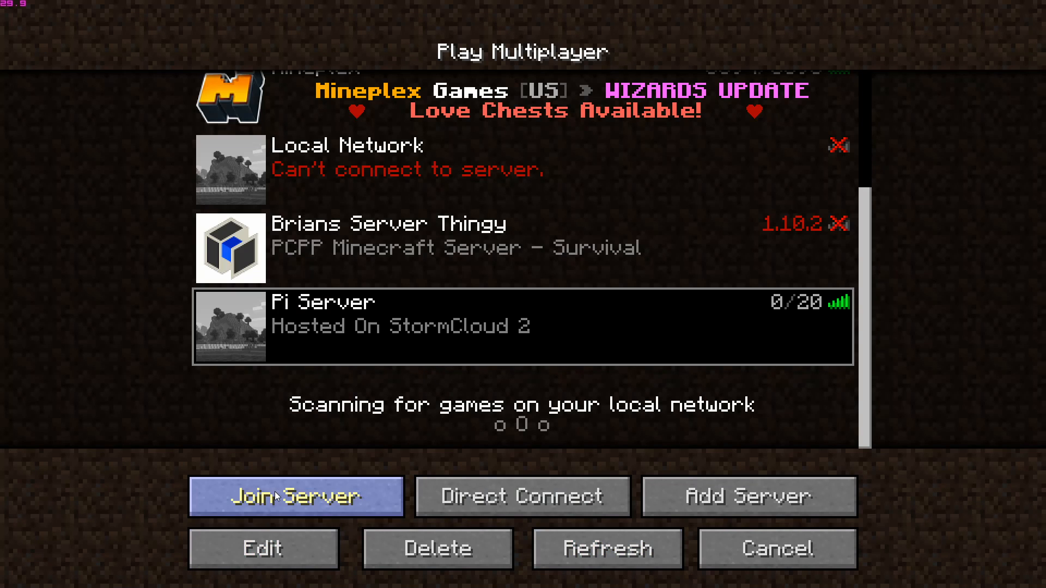
left_click(297, 496)
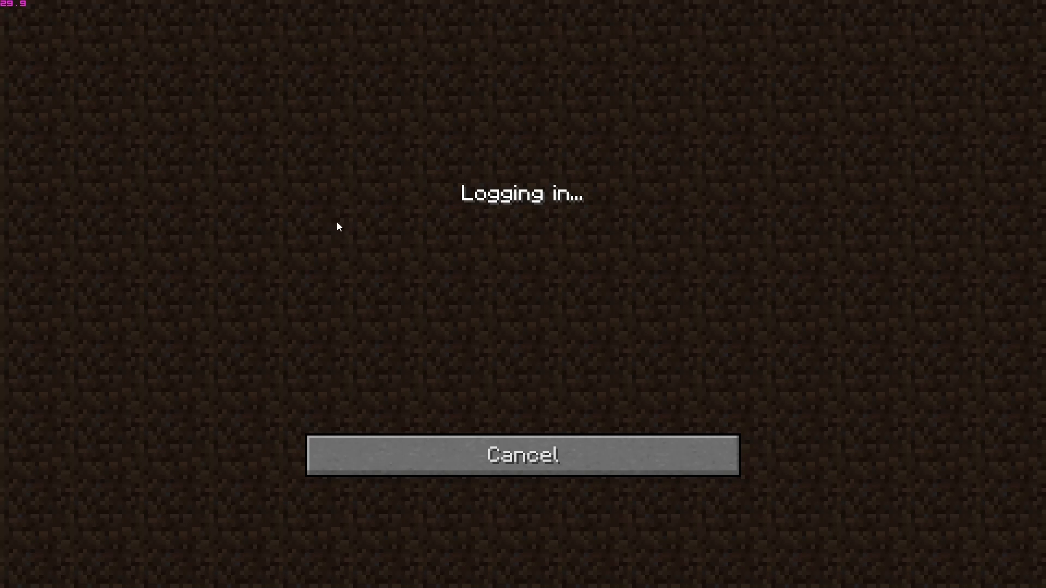
mouse_move(328, 232)
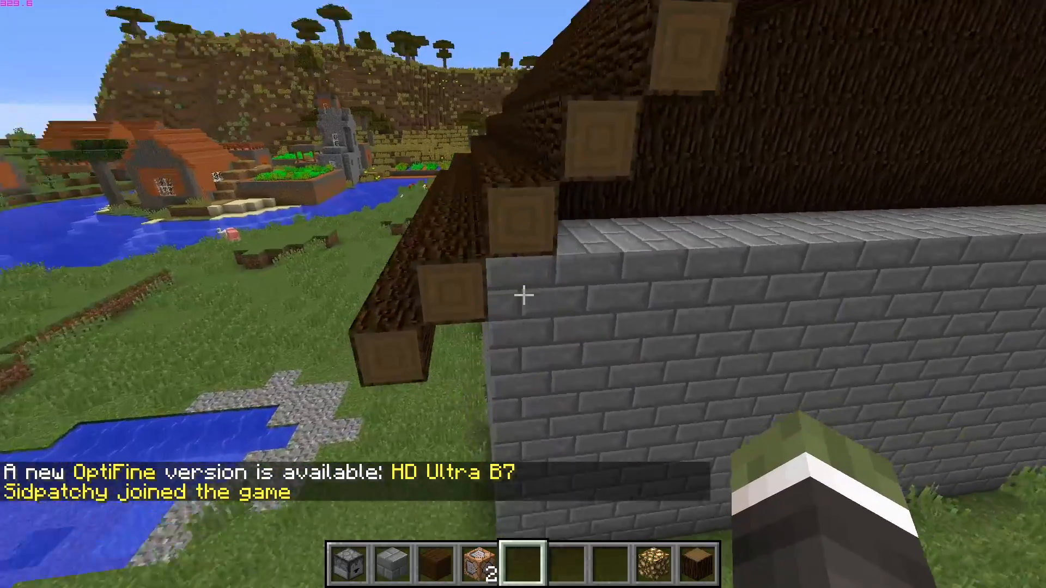
mouse_move(523, 294)
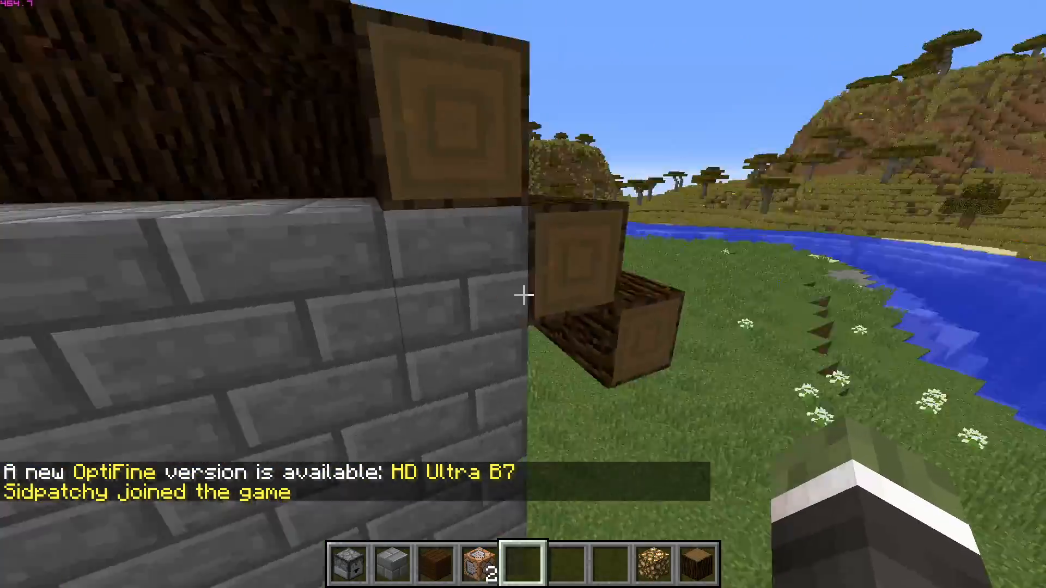
mouse_move(524, 294)
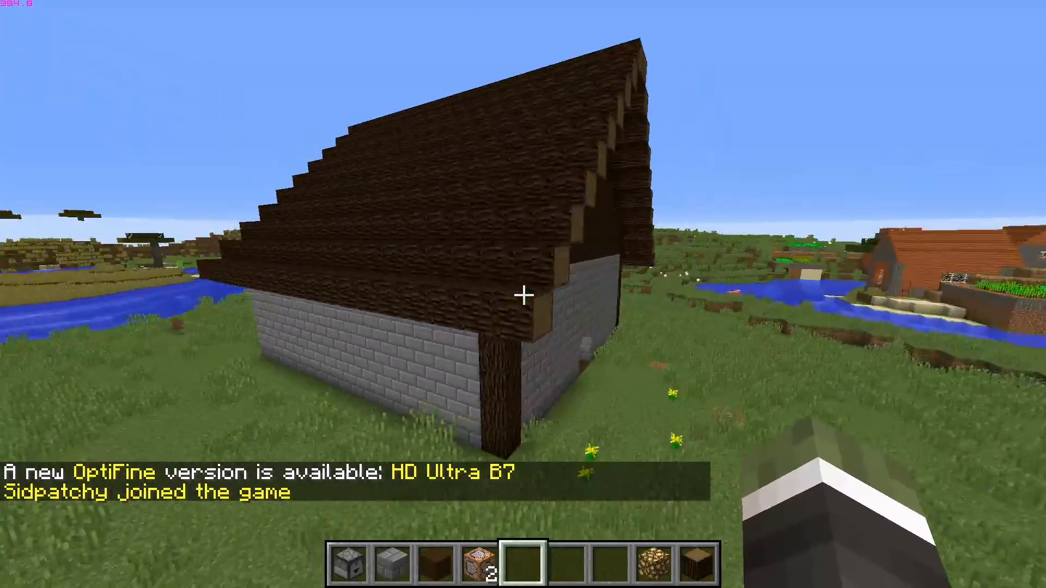
mouse_move(525, 294)
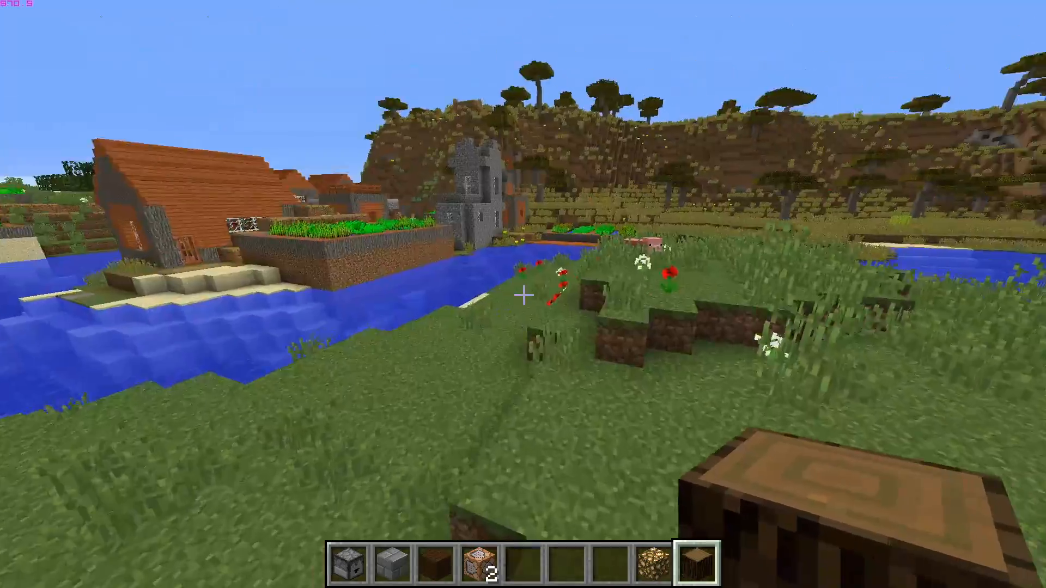
mouse_move(523, 295)
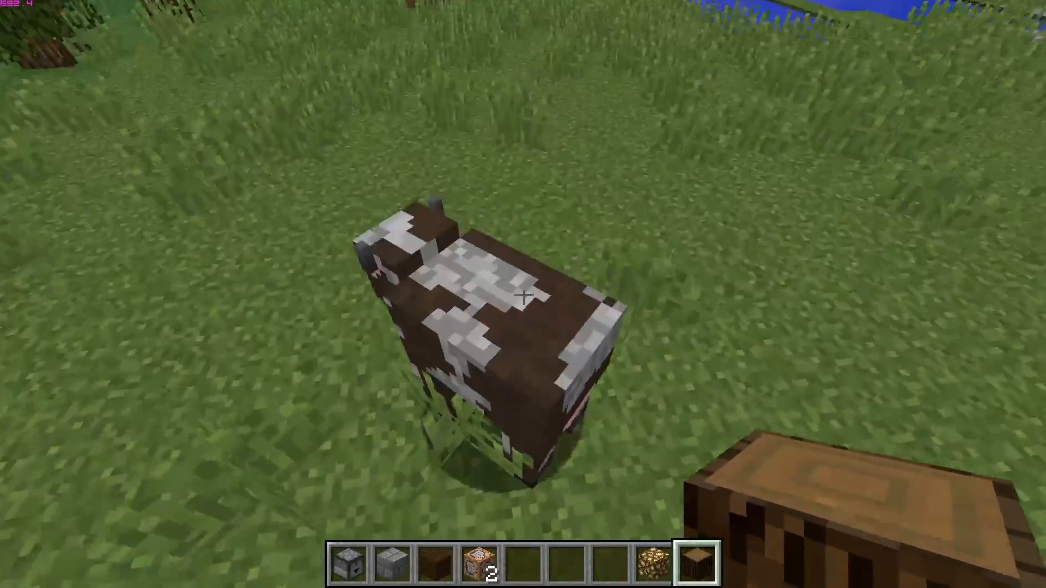
mouse_move(523, 294)
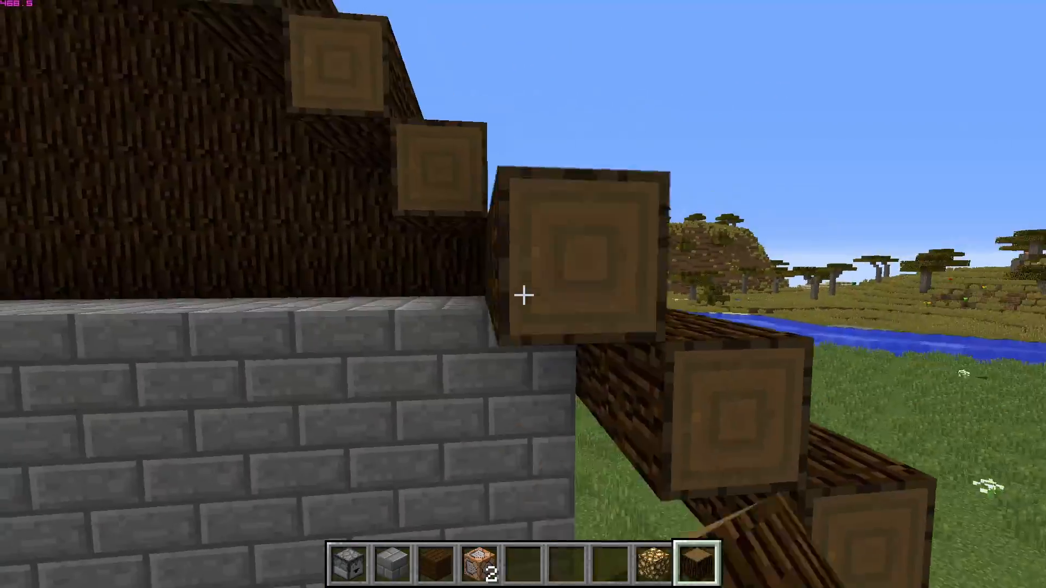
mouse_move(524, 294)
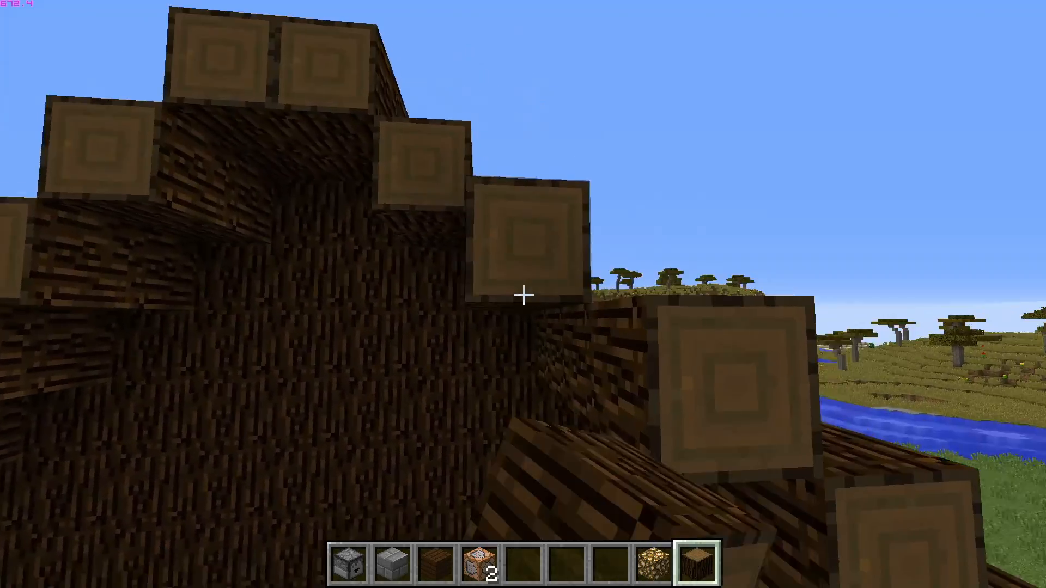
mouse_move(523, 295)
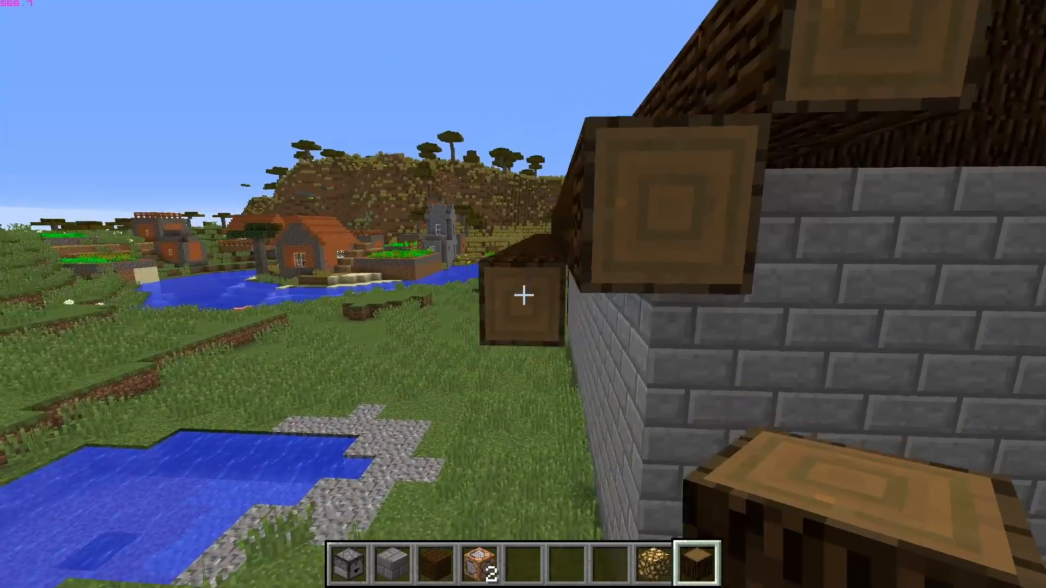
Step: Check coordinates with F3 and enter a /tp command sending Sidpatchy to distant coordinates
key("F3")
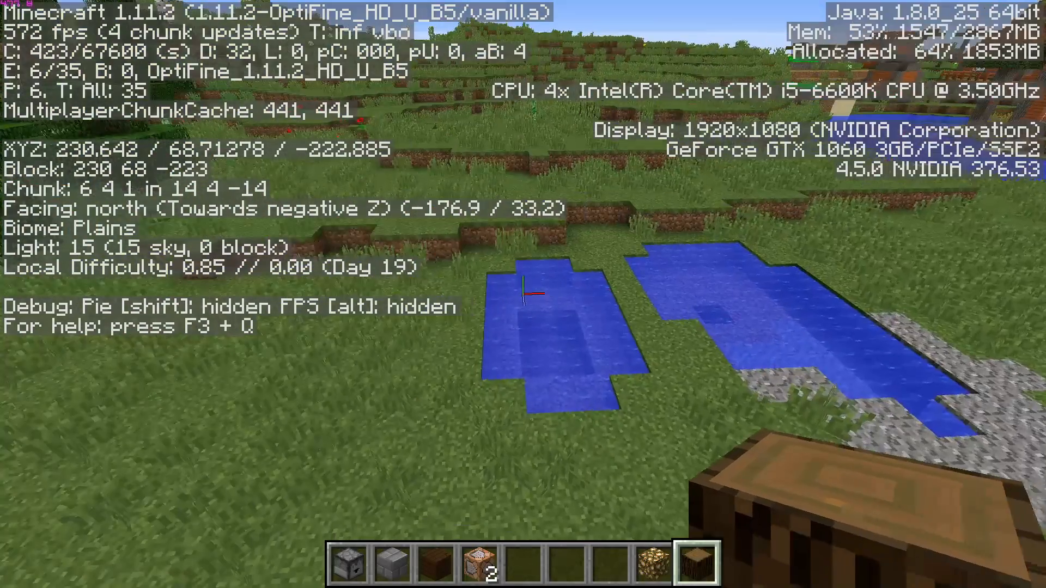
key("F3")
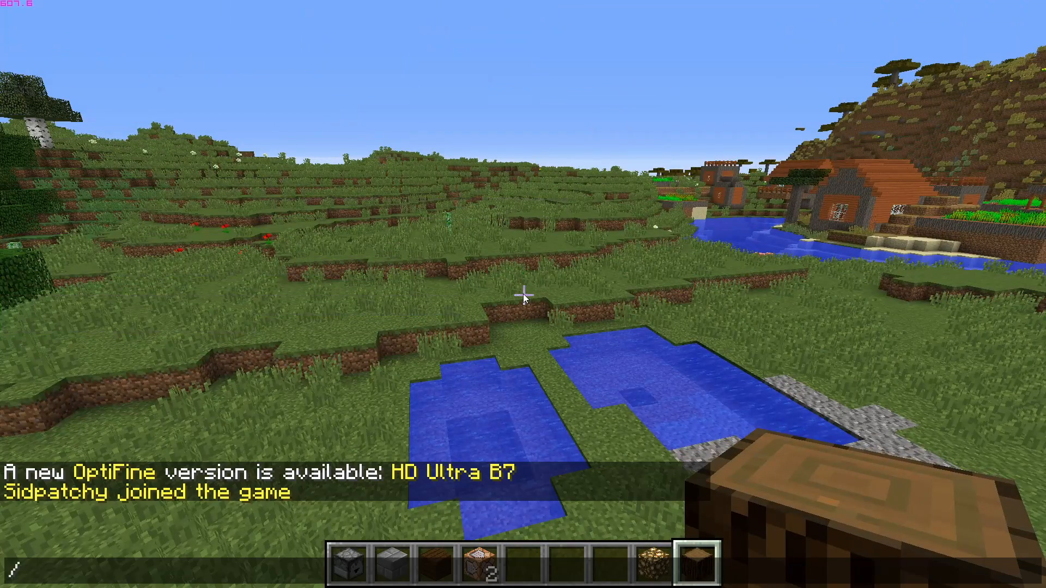
type("tp Sidpatchy 1")
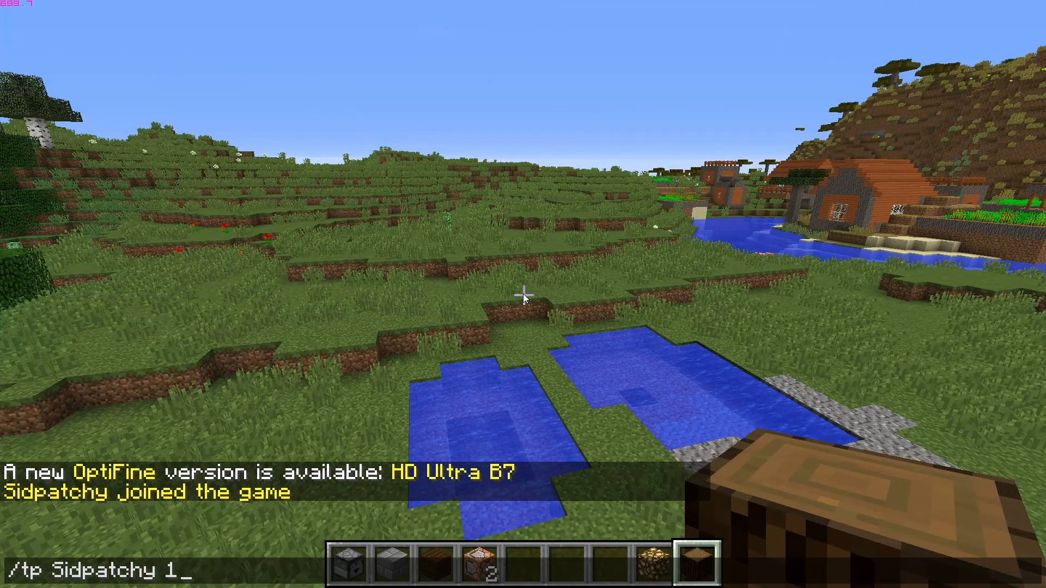
type("0")
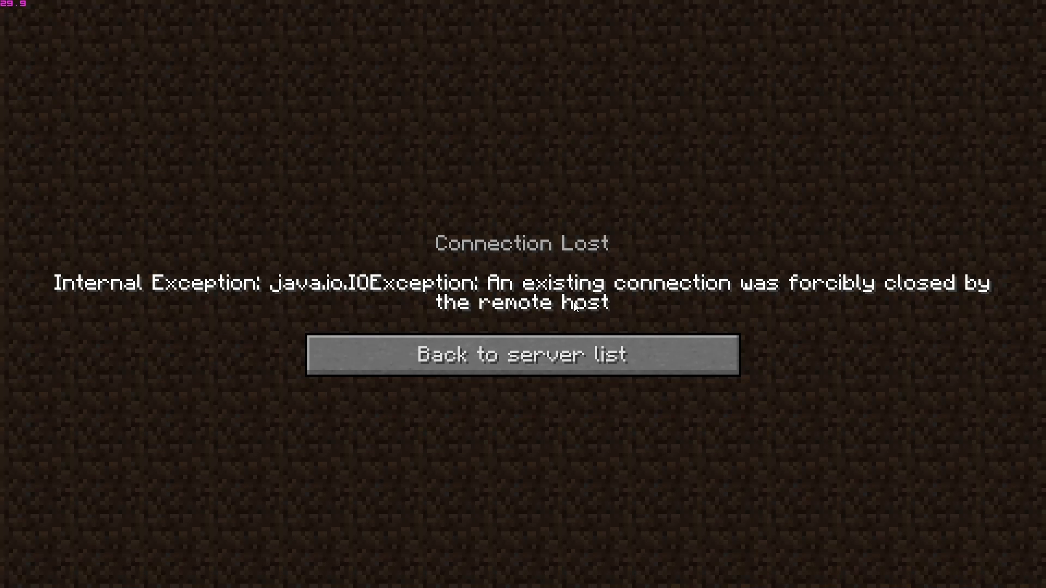
Step: Rejoin Pi Server from the server list and adjust the maximum framerate limit
left_click(524, 355)
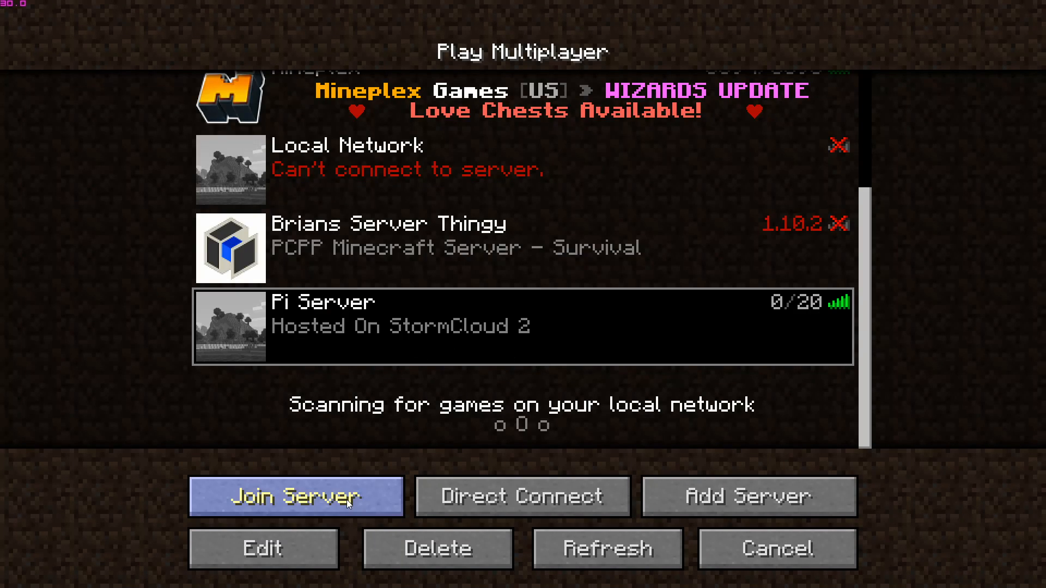
left_click(296, 497)
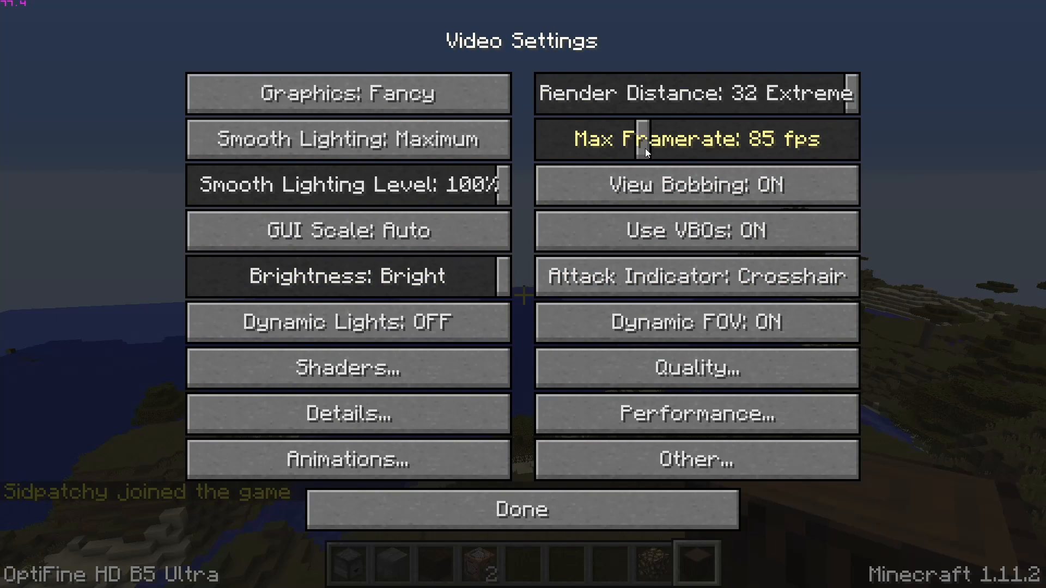
left_click(518, 510)
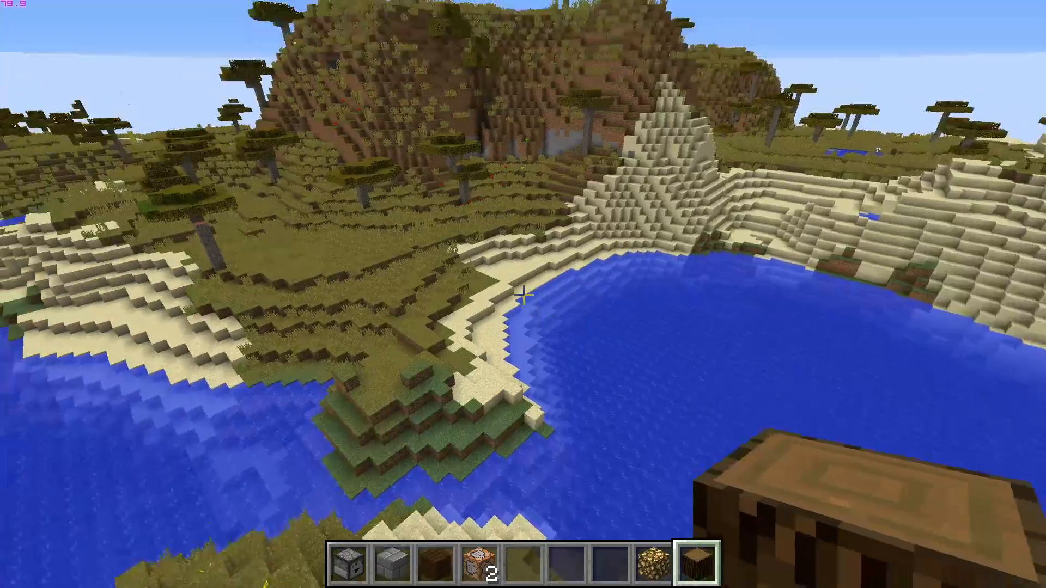
mouse_move(523, 295)
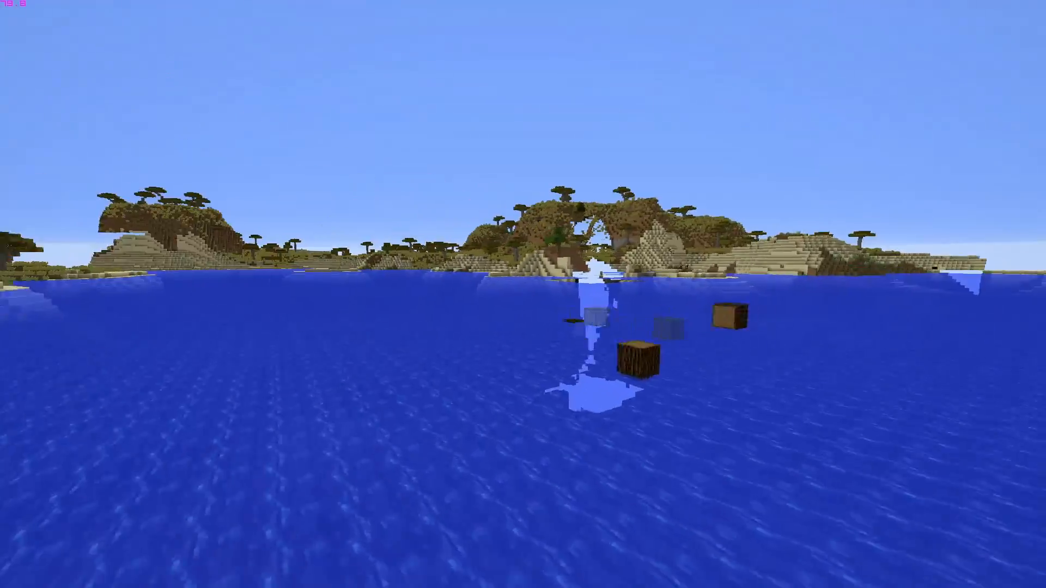
mouse_move(523, 295)
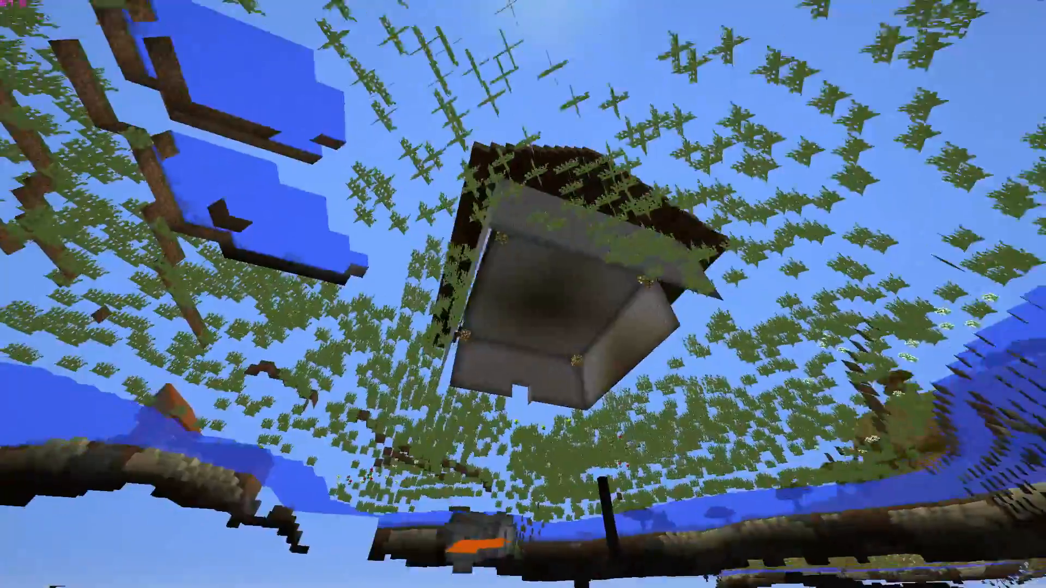
mouse_move(523, 294)
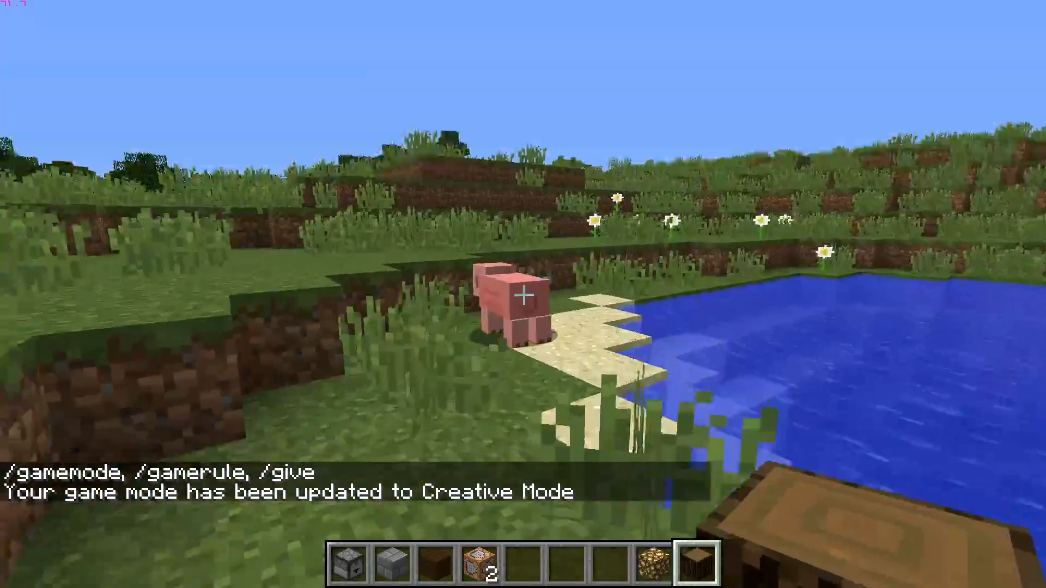
mouse_move(523, 294)
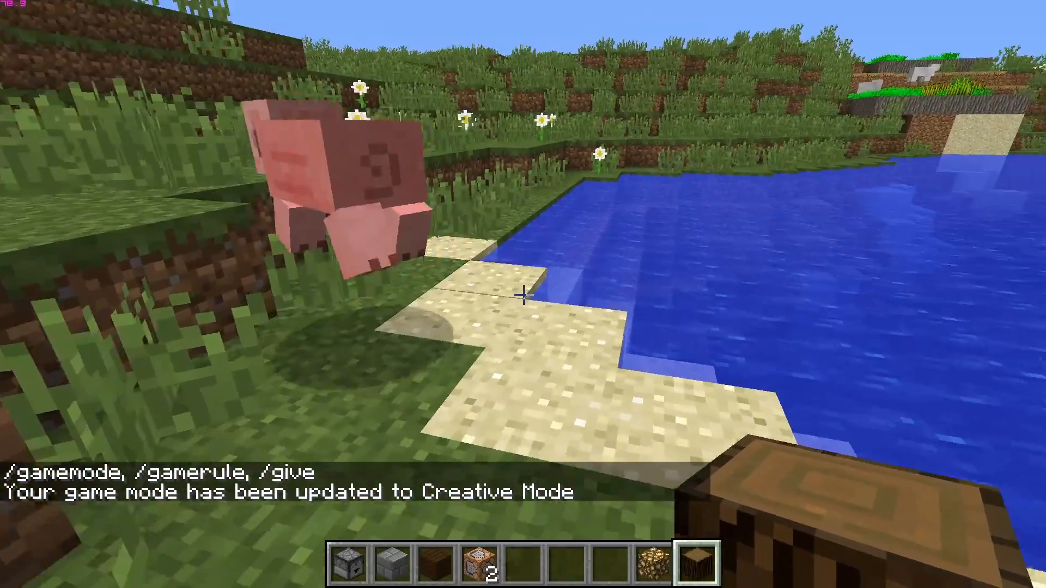
mouse_move(523, 296)
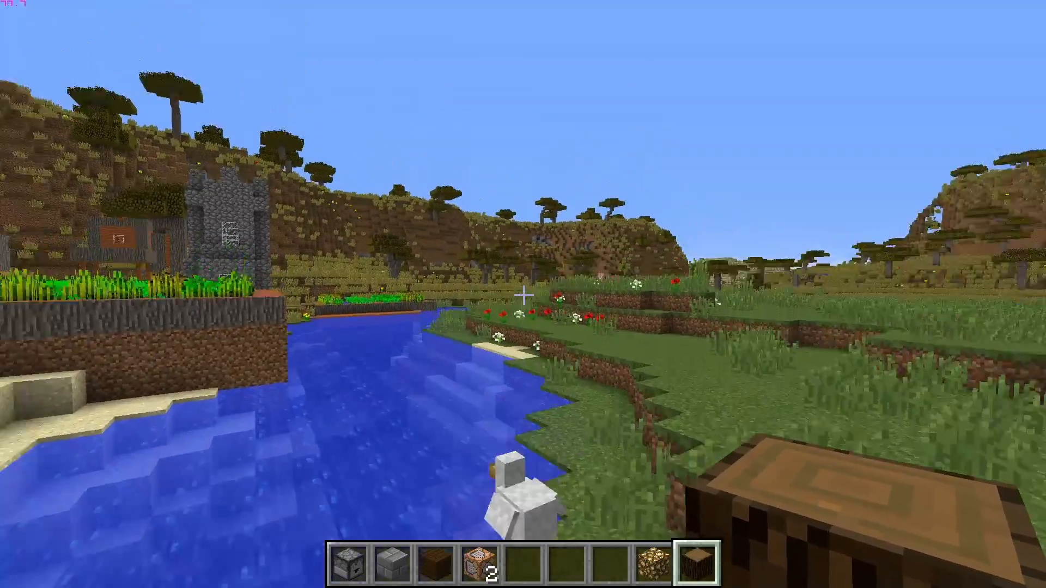
Step: Show and then hide the F3 coordinates while hovering above the spawn house
key("F3")
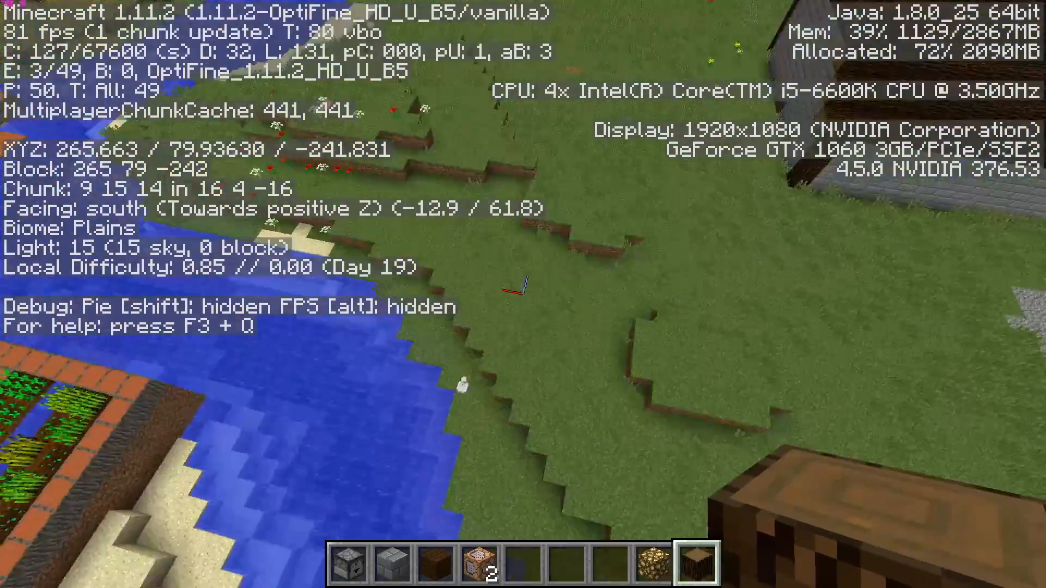
key("F3")
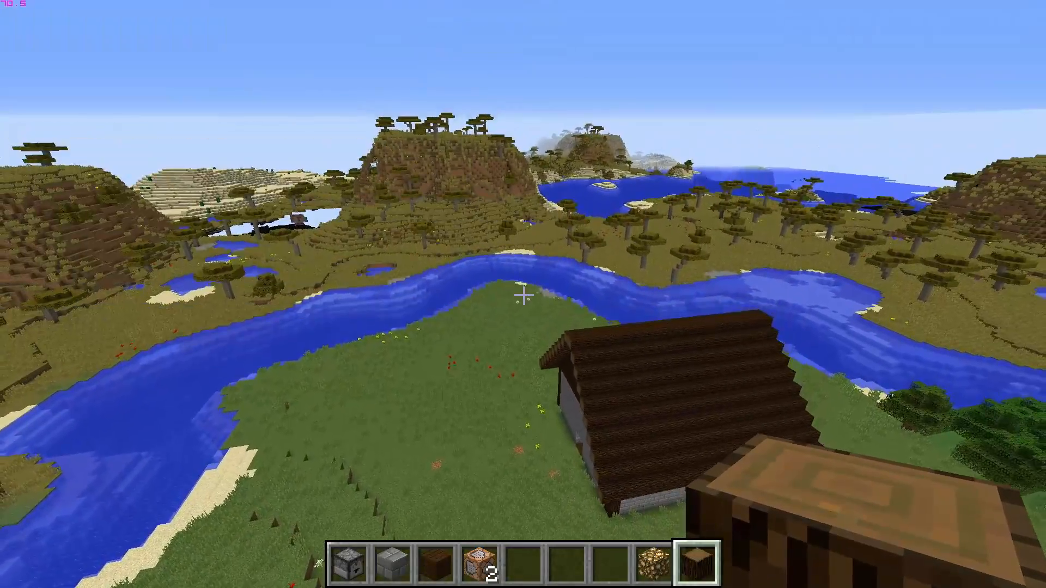